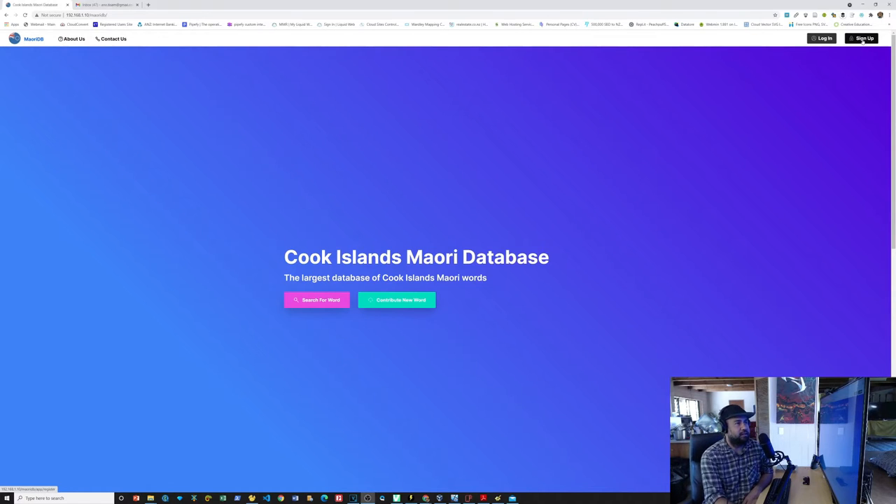
left_click(865, 38)
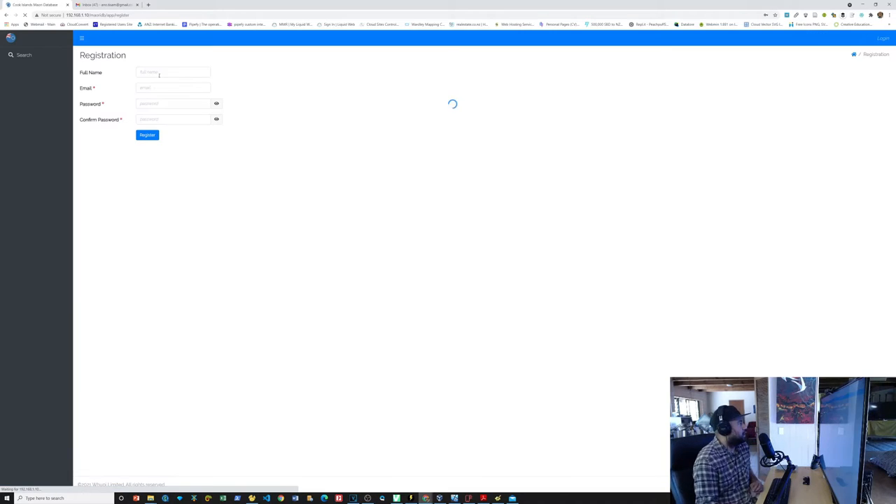
left_click(172, 73)
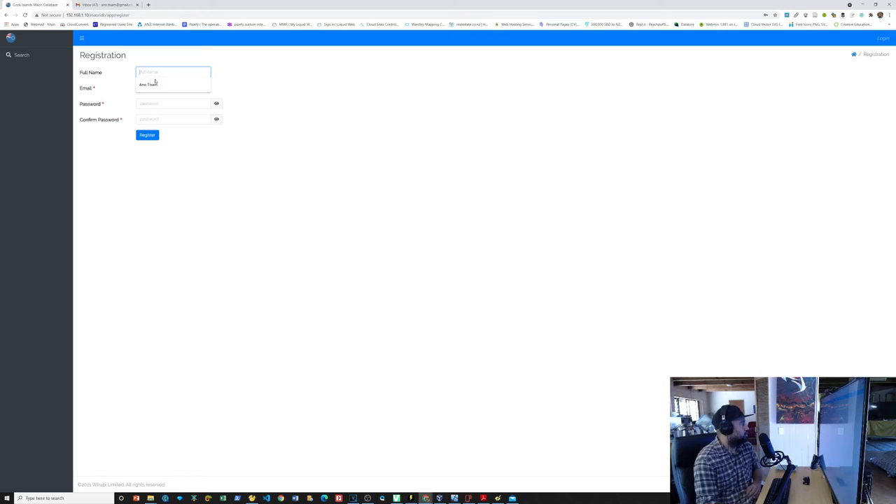
left_click(172, 87)
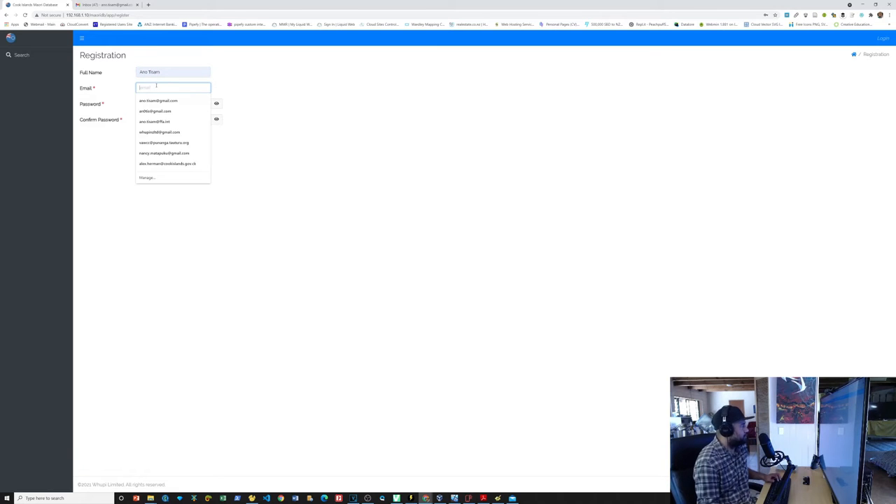
left_click(157, 101)
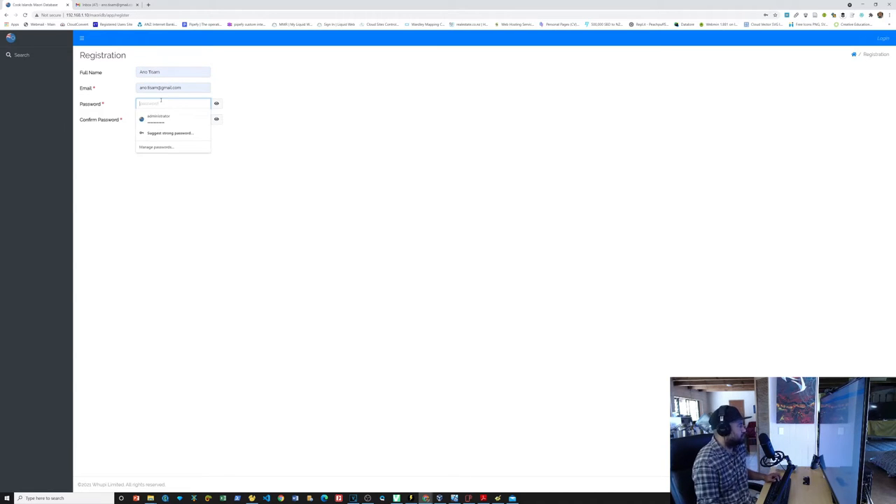
type("password")
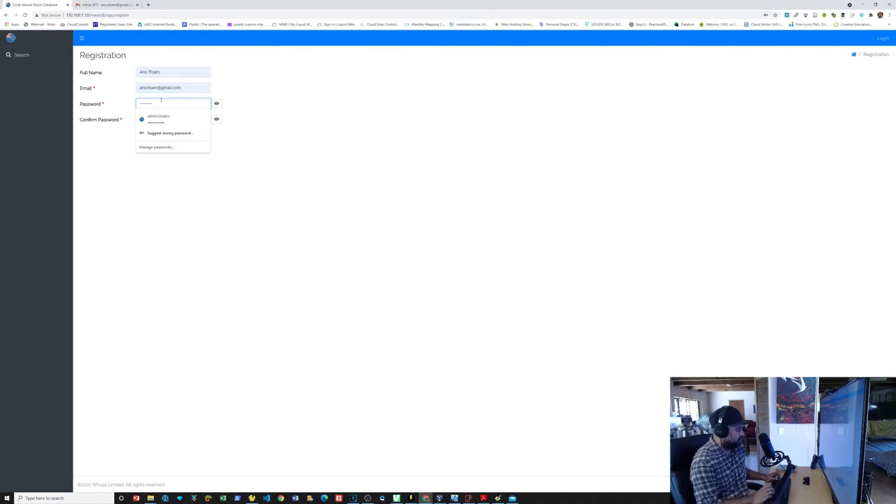
left_click(174, 119)
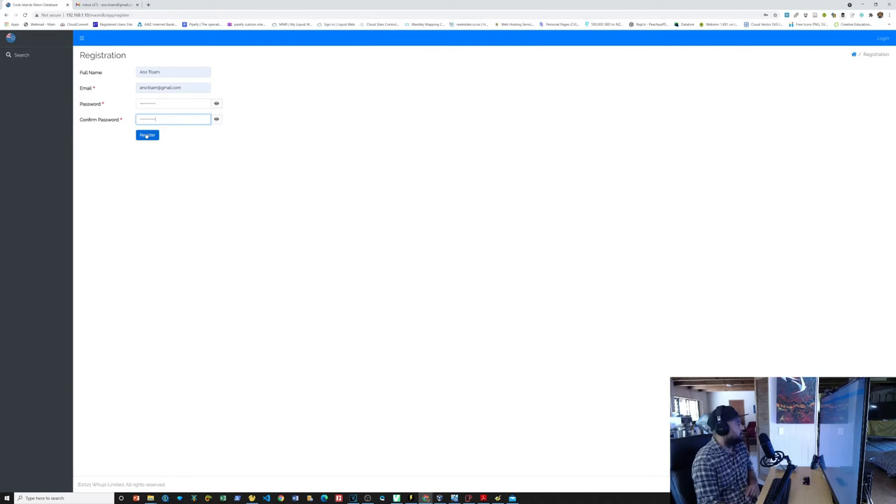
left_click(147, 135)
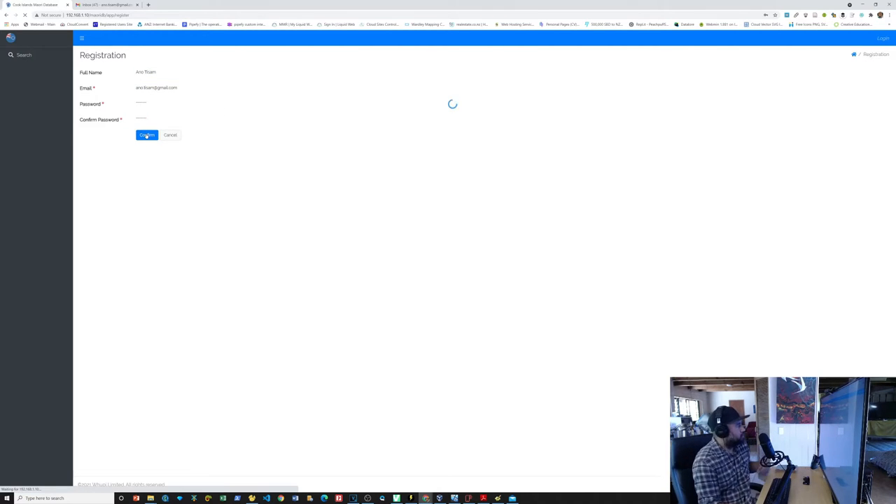
Confirm the submitted registration so the empty Login page appears
left_click(146, 135)
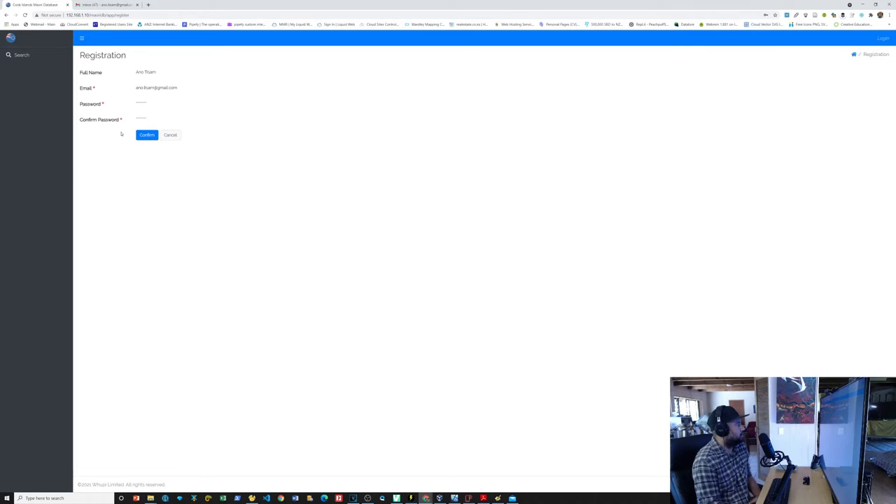
left_click(146, 134)
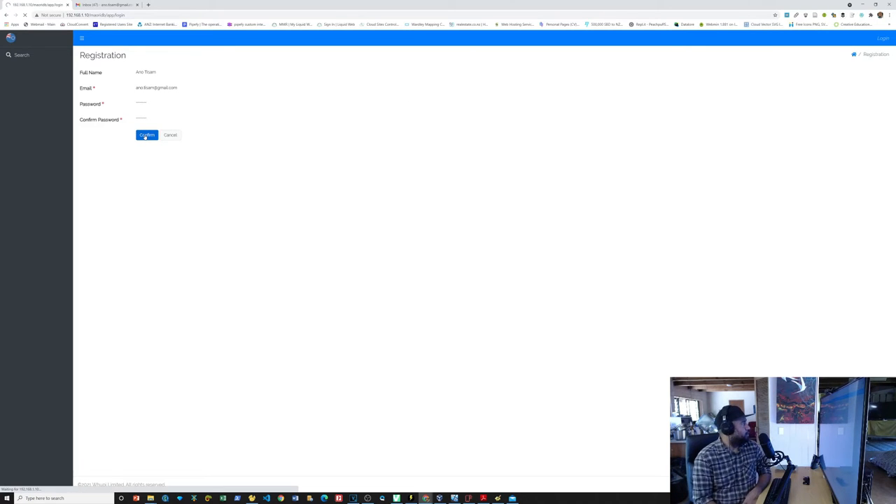
left_click(147, 135)
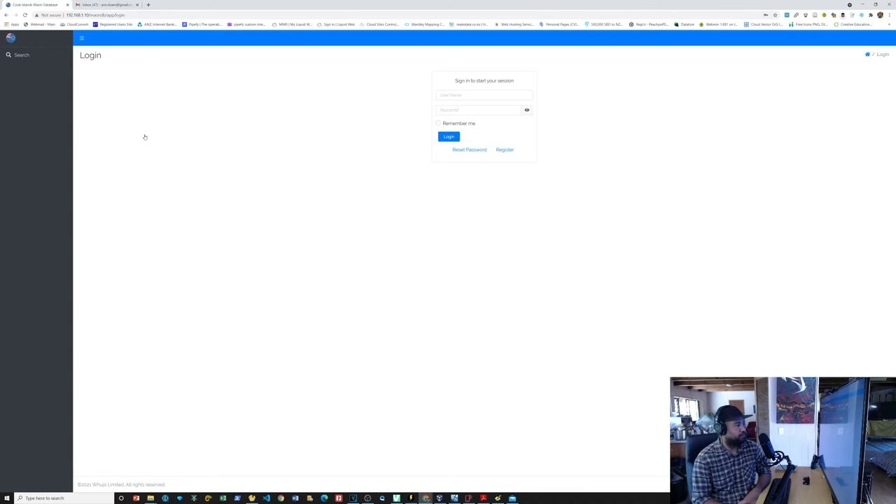
Activate the account via the link in the Registration Information email in Gmail
left_click(105, 6)
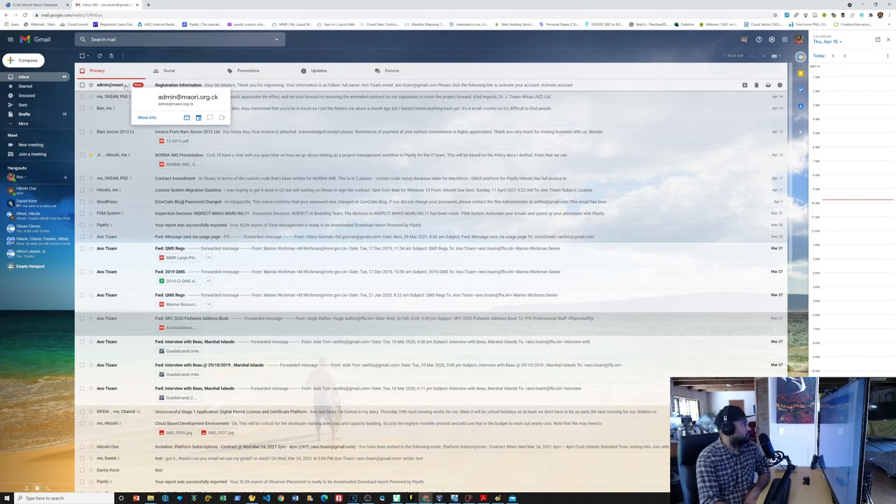
left_click(179, 86)
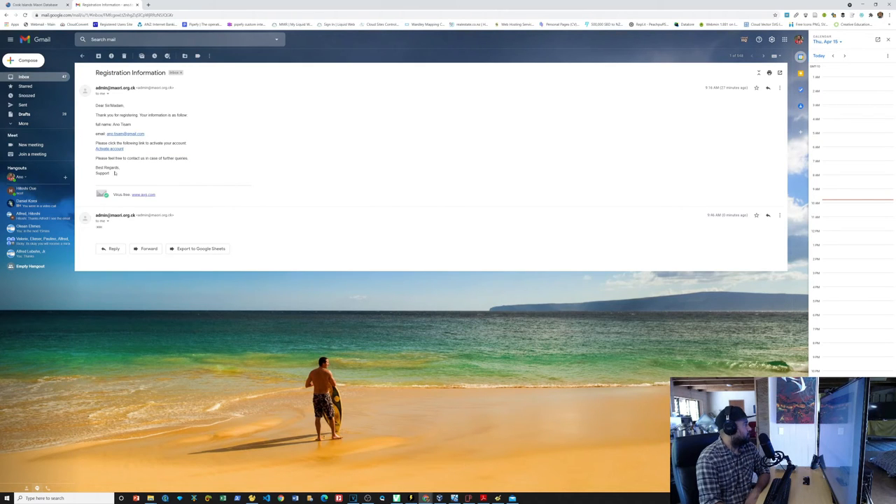
left_click(109, 149)
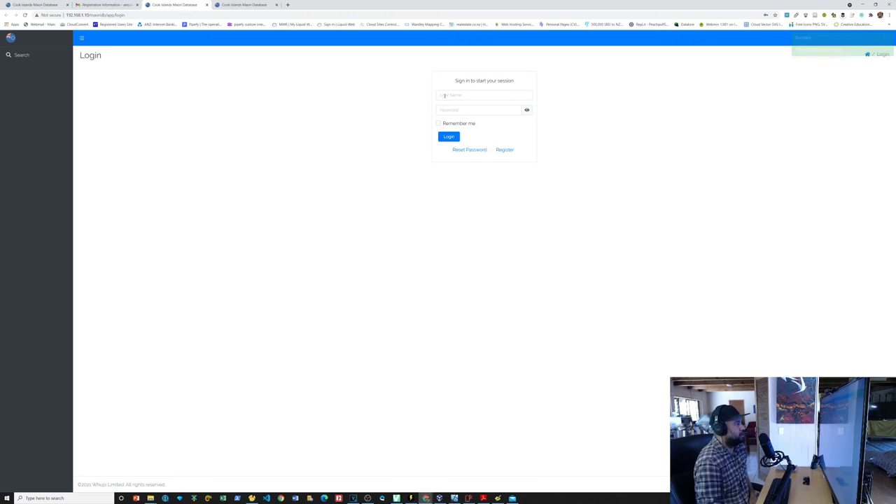
left_click(483, 95)
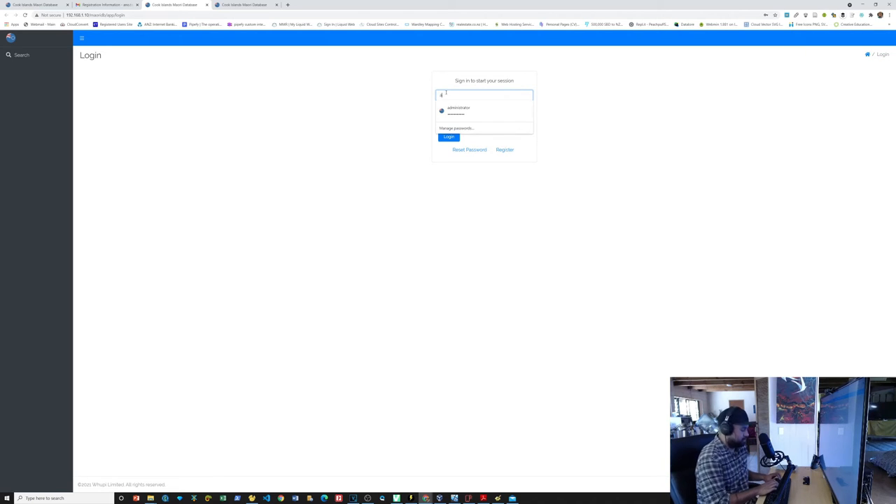
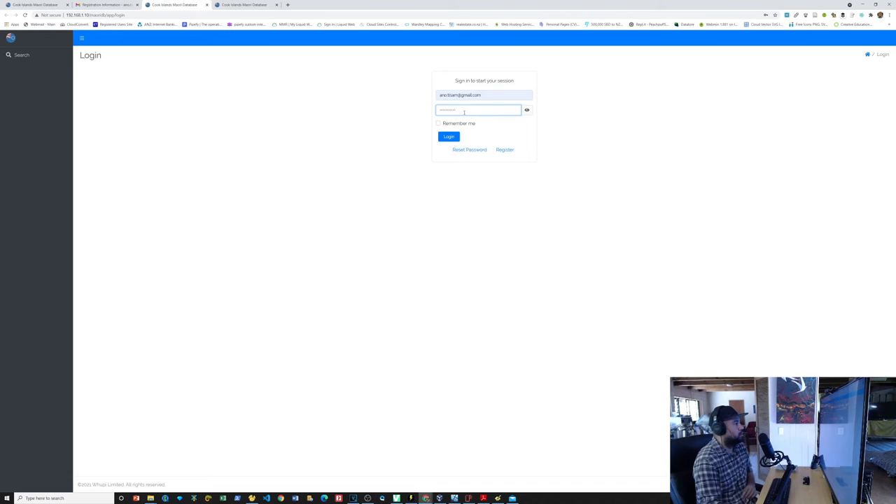
left_click(448, 137)
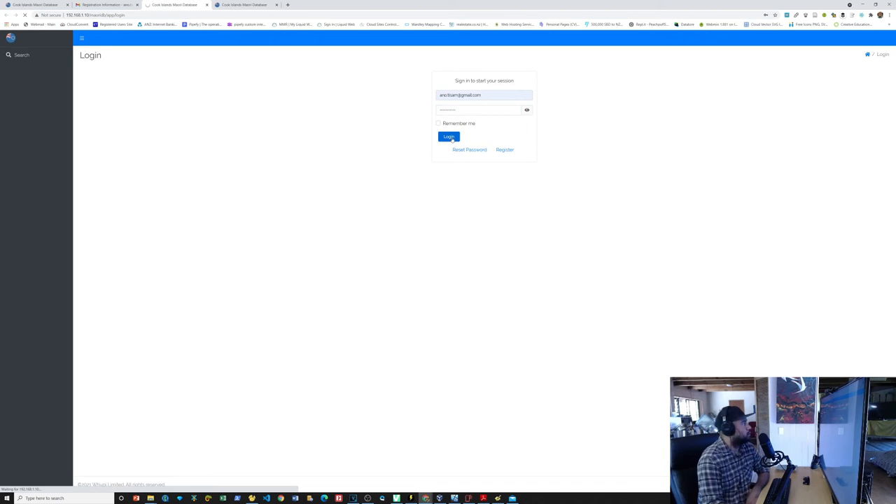
Search for Maori words containing 'mana', then start adding a new word
left_click(448, 137)
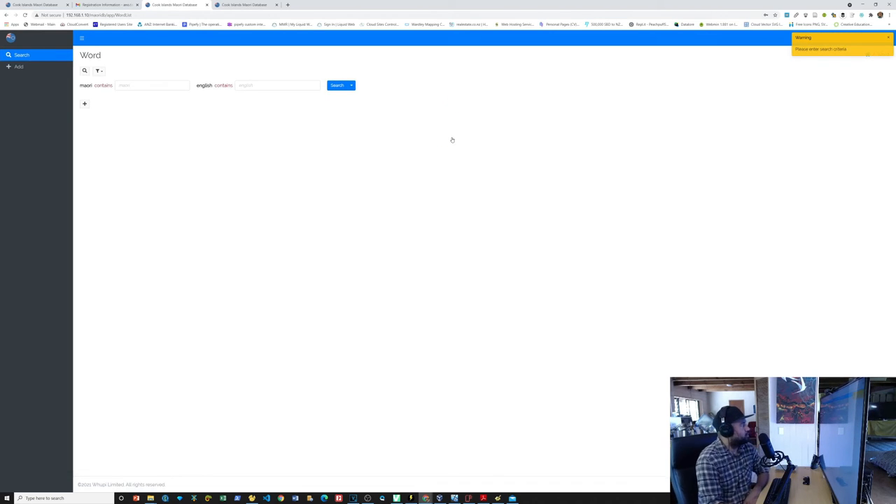
left_click(151, 86)
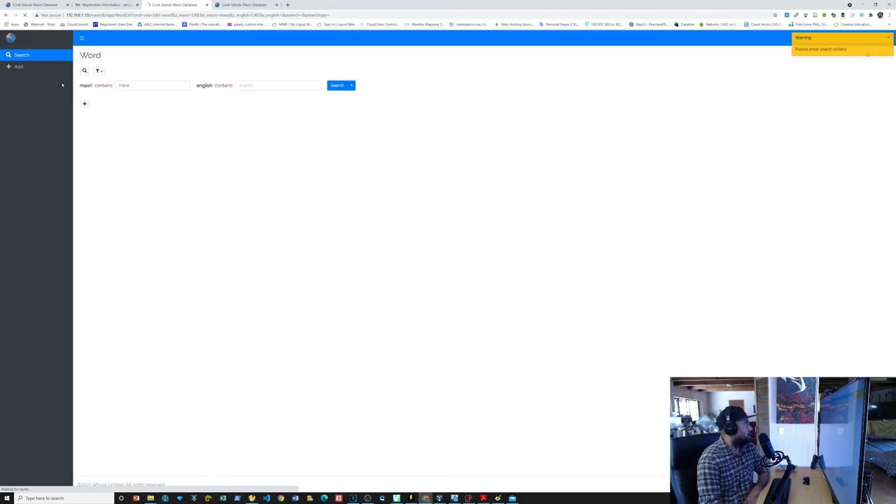
left_click(336, 85)
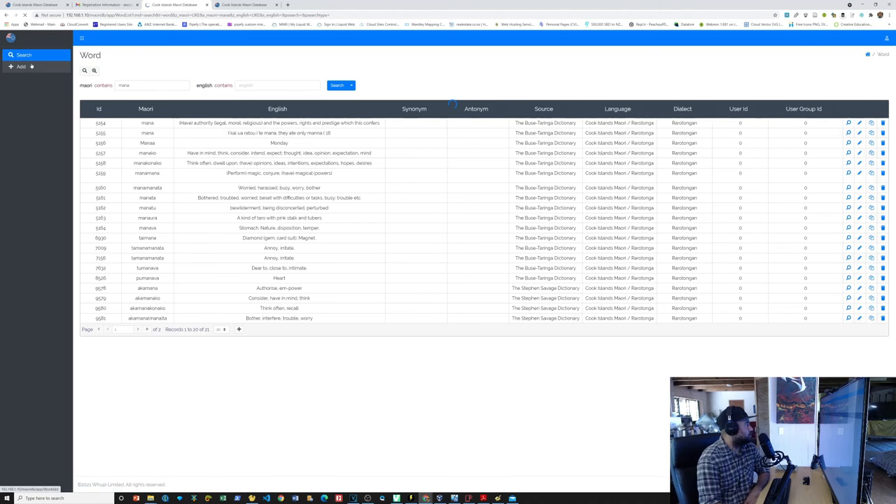
left_click(21, 67)
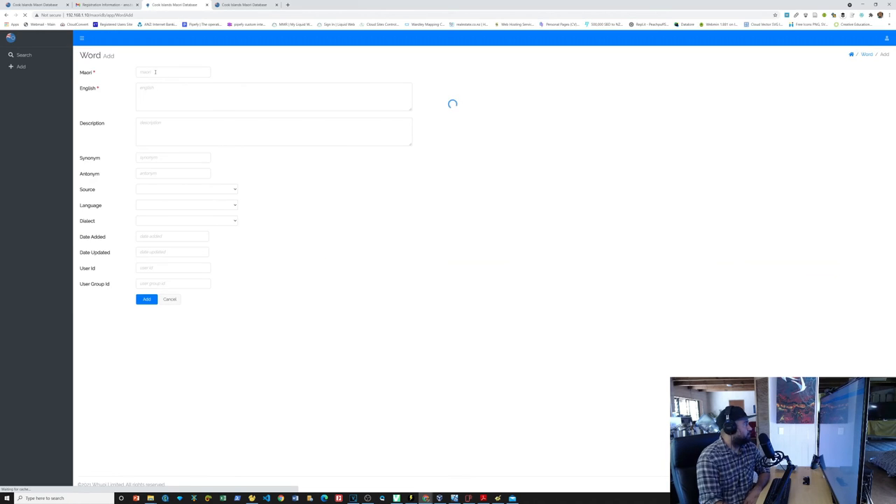